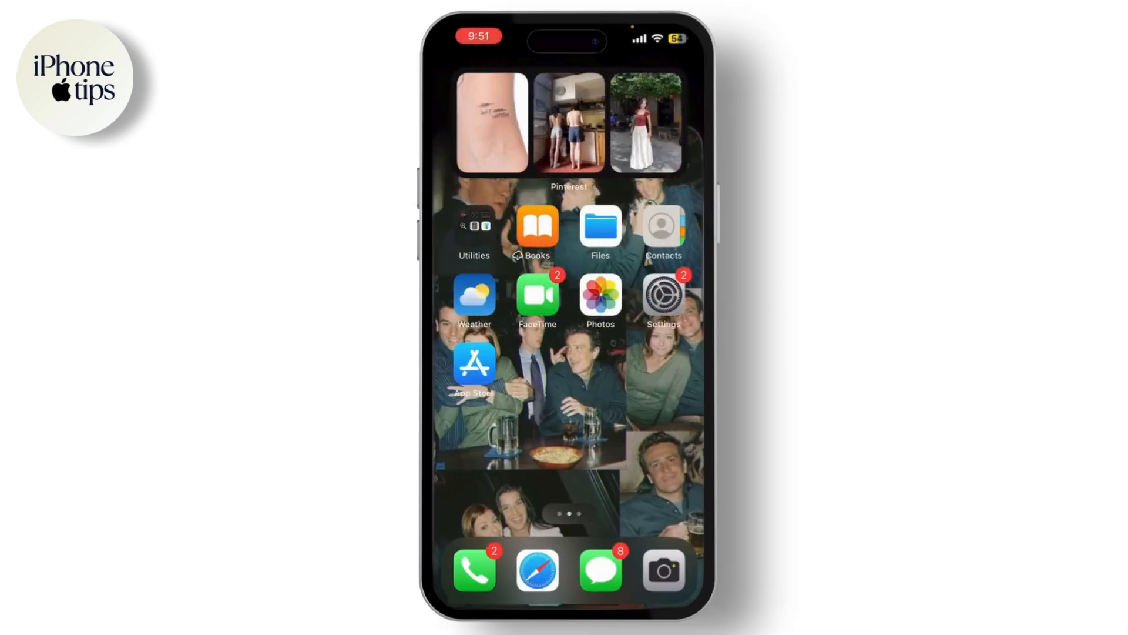
# - Launch the Settings app from the Home Screen
pyautogui.click(664, 296)
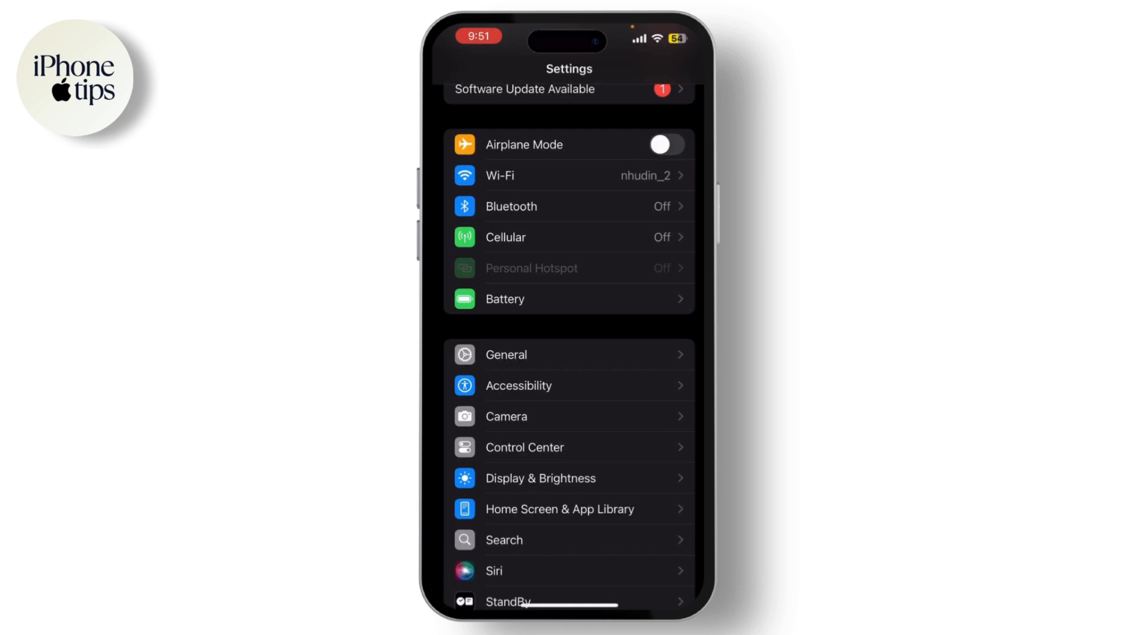
pyautogui.click(506, 354)
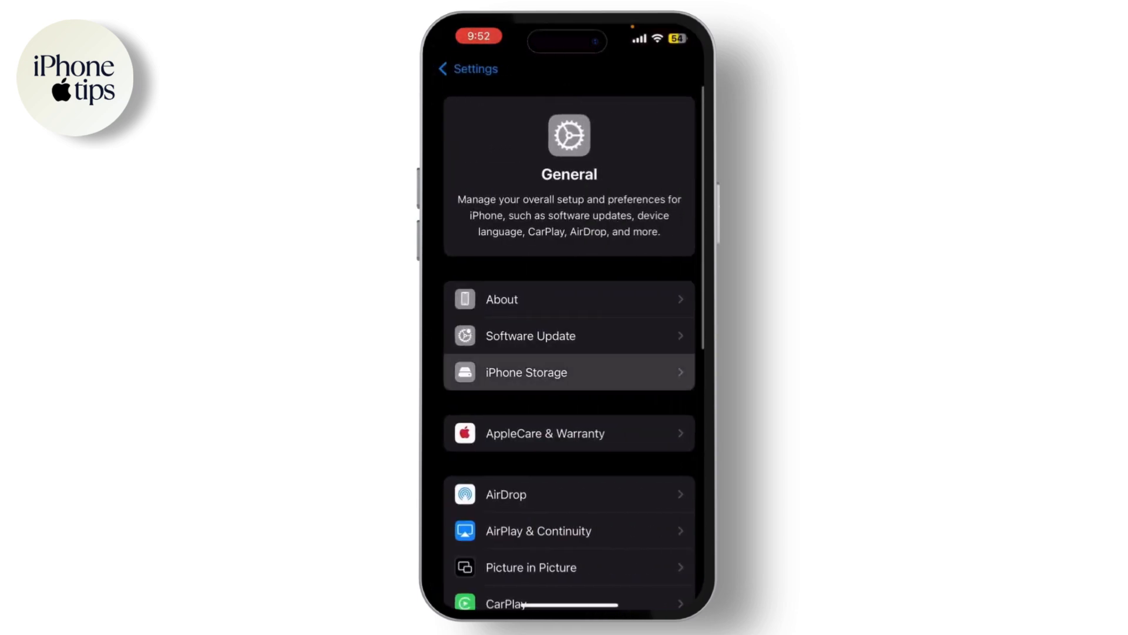
pyautogui.click(526, 372)
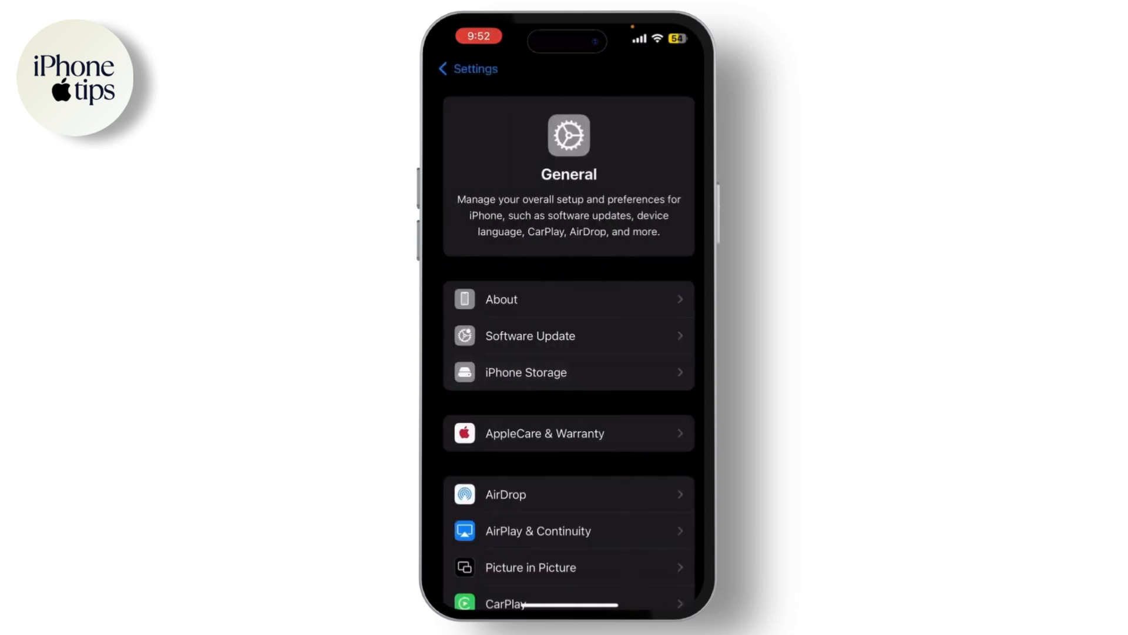
pyautogui.click(466, 68)
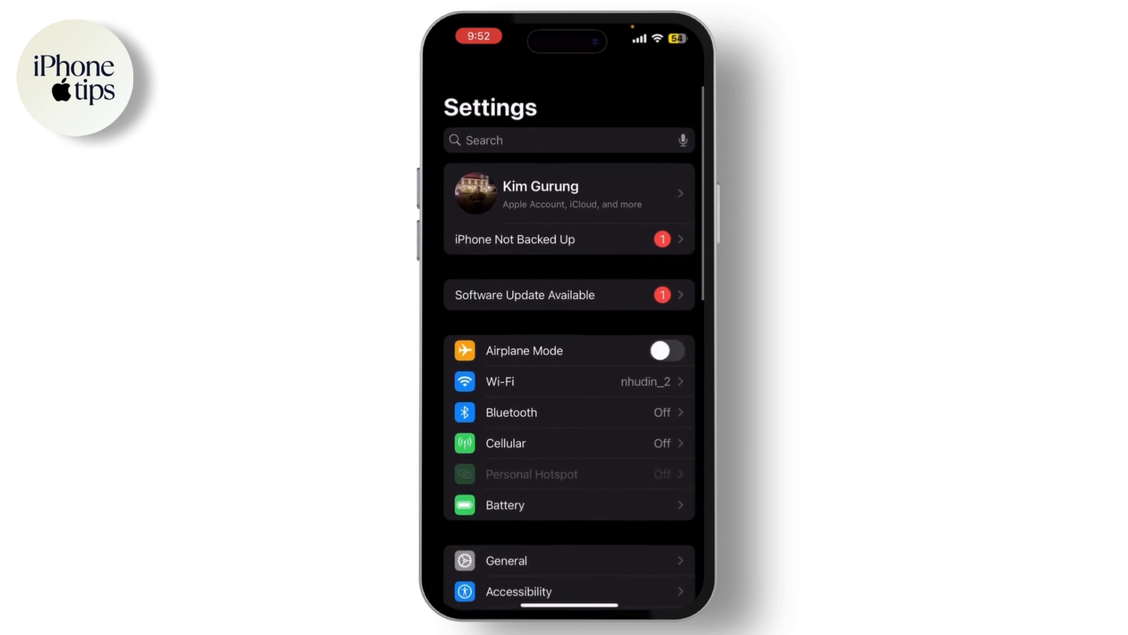
# - Check iCloud storage and confirm Photos 'Sync this iPhone' is off, then go back
pyautogui.click(569, 192)
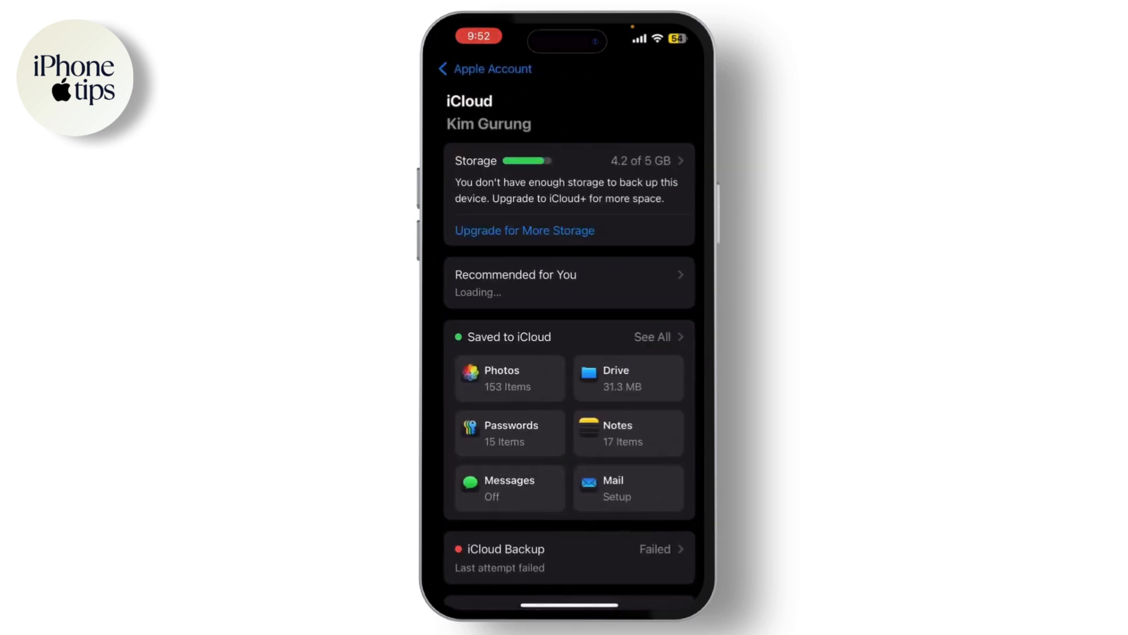
pyautogui.click(509, 378)
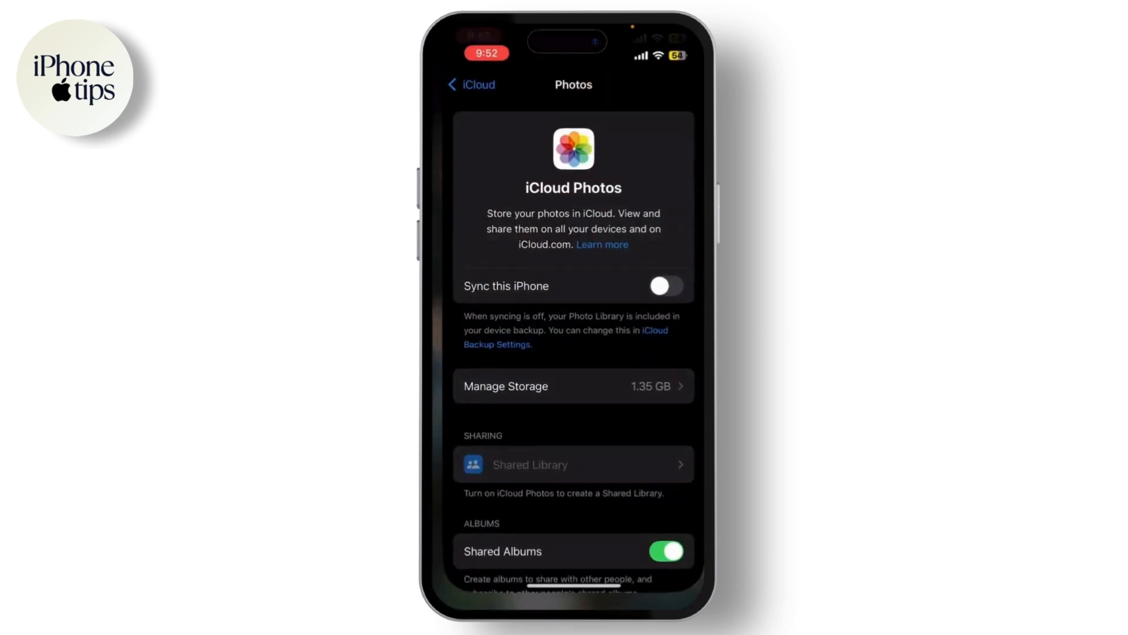
pyautogui.click(466, 84)
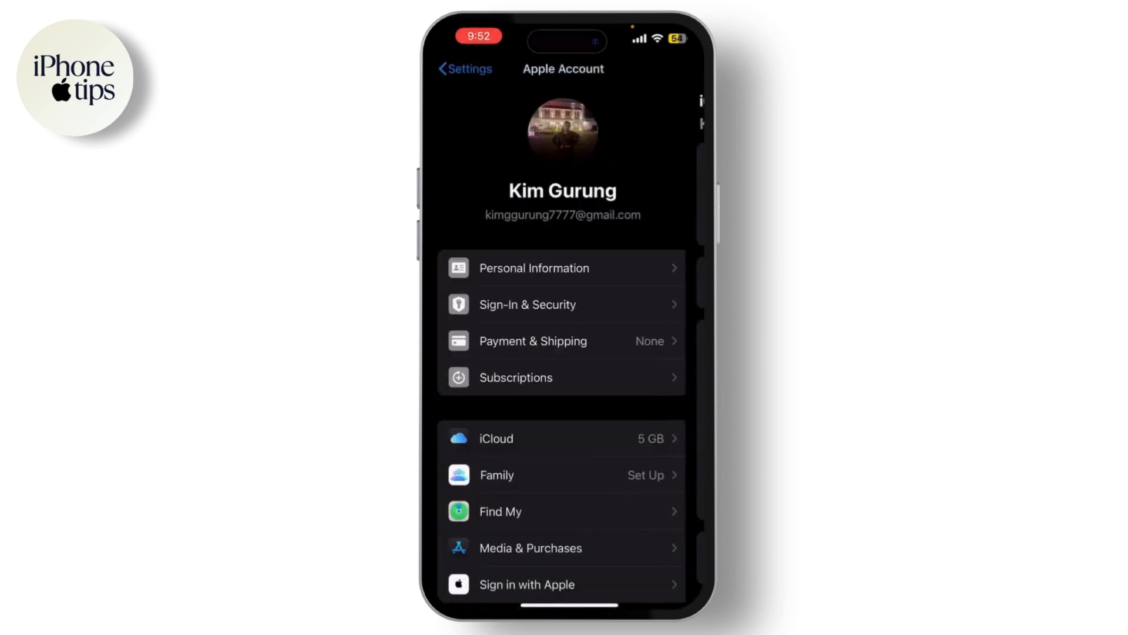
# - Scroll the per-app iCloud list, then return to the top-level Settings list
pyautogui.click(465, 68)
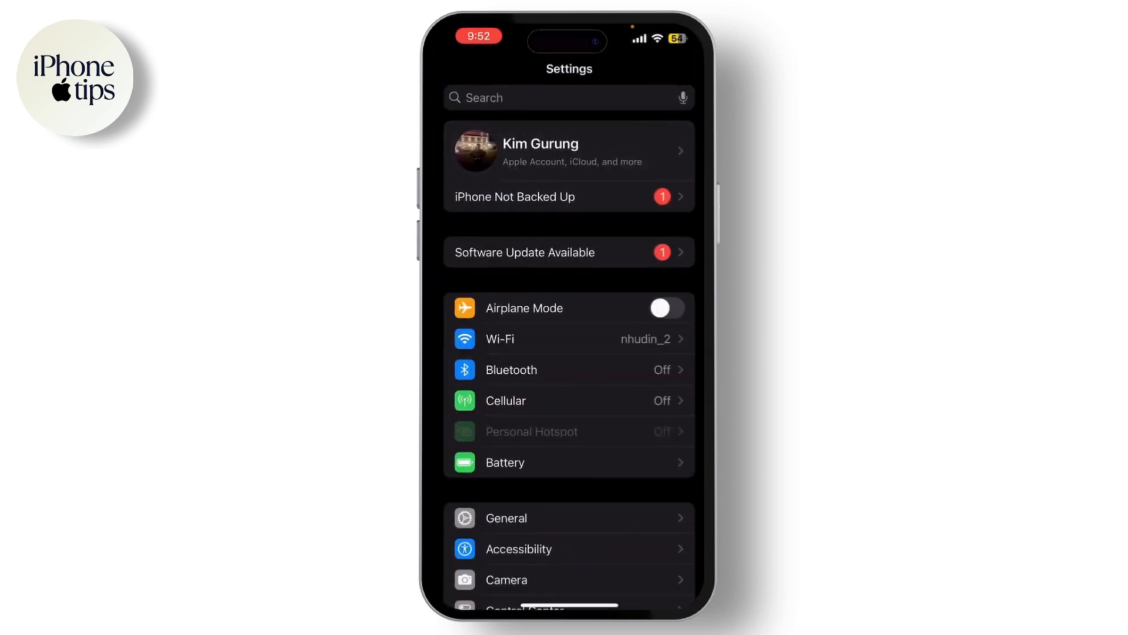
pyautogui.scroll(-3)
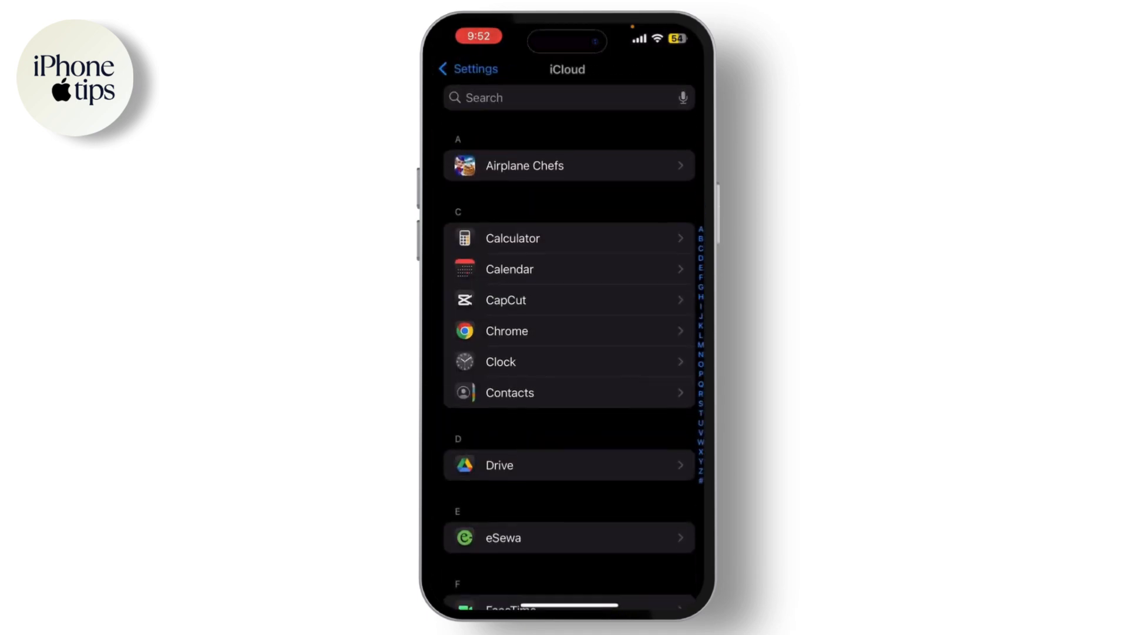
pyautogui.click(467, 69)
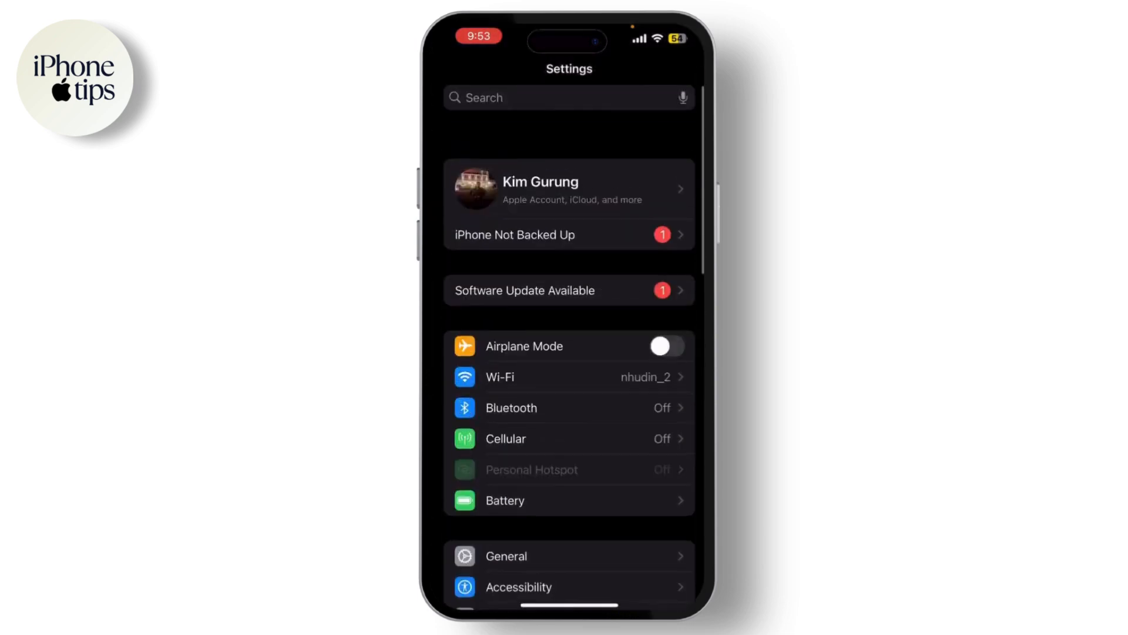
pyautogui.click(567, 97)
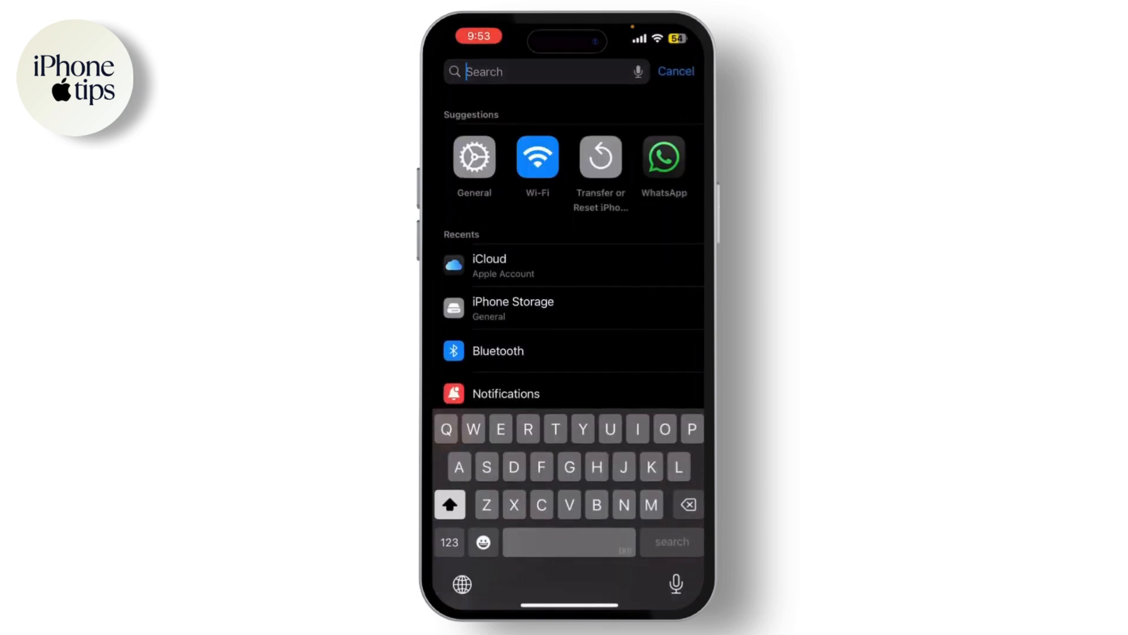
pyautogui.write('Cam')
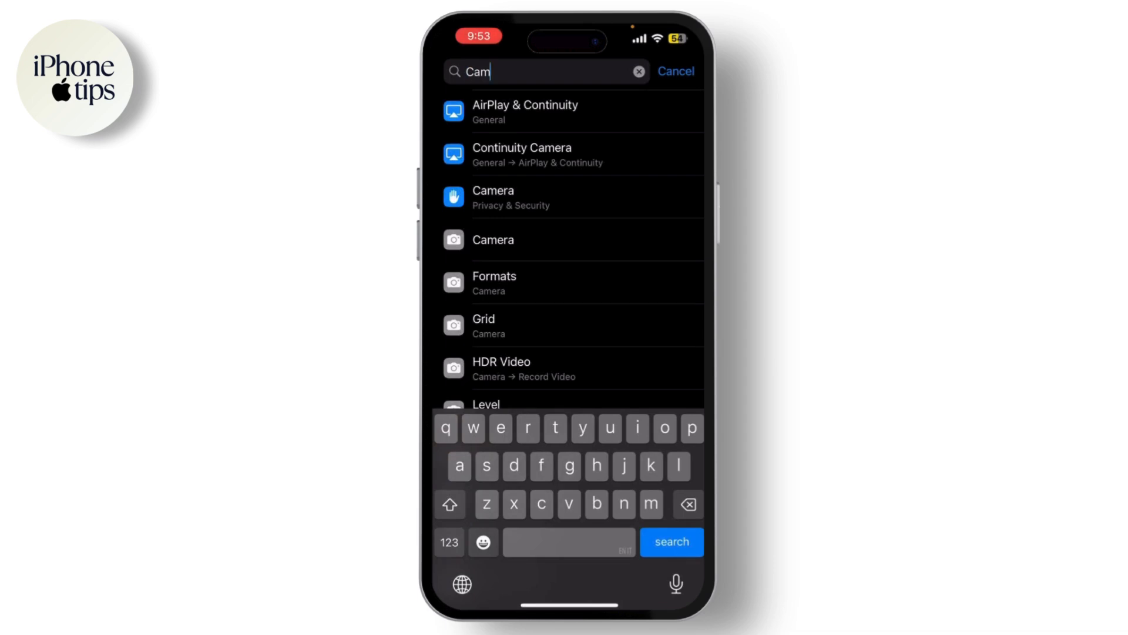
pyautogui.click(493, 240)
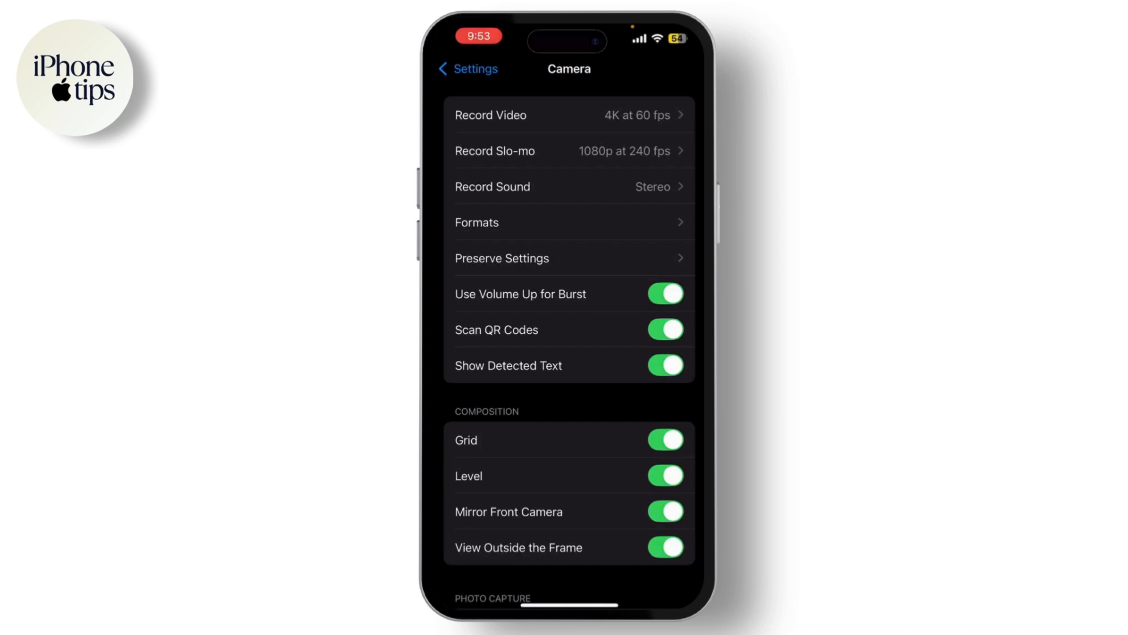
pyautogui.write('Cam')
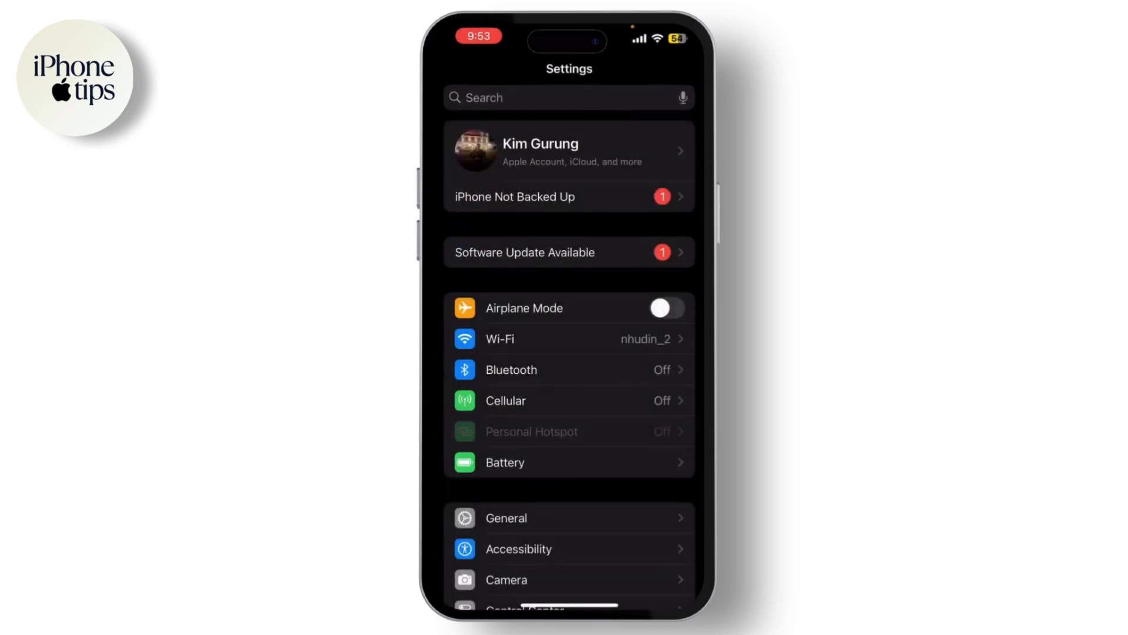
# - Scroll down the main Settings list to reach and enter General
pyautogui.scroll(-3)
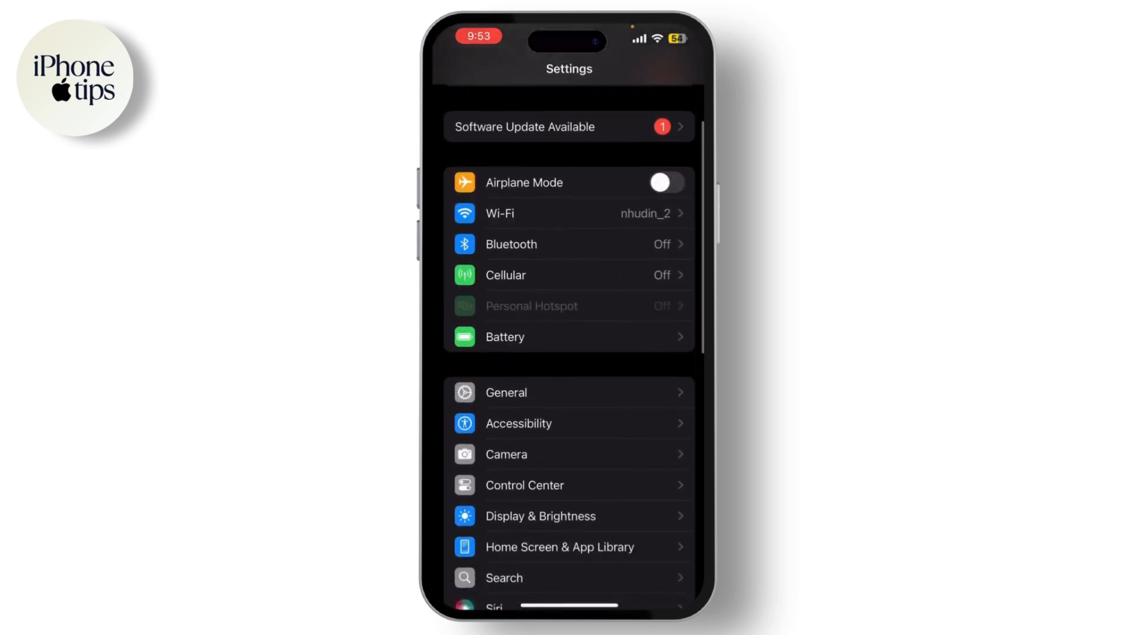
pyautogui.click(506, 392)
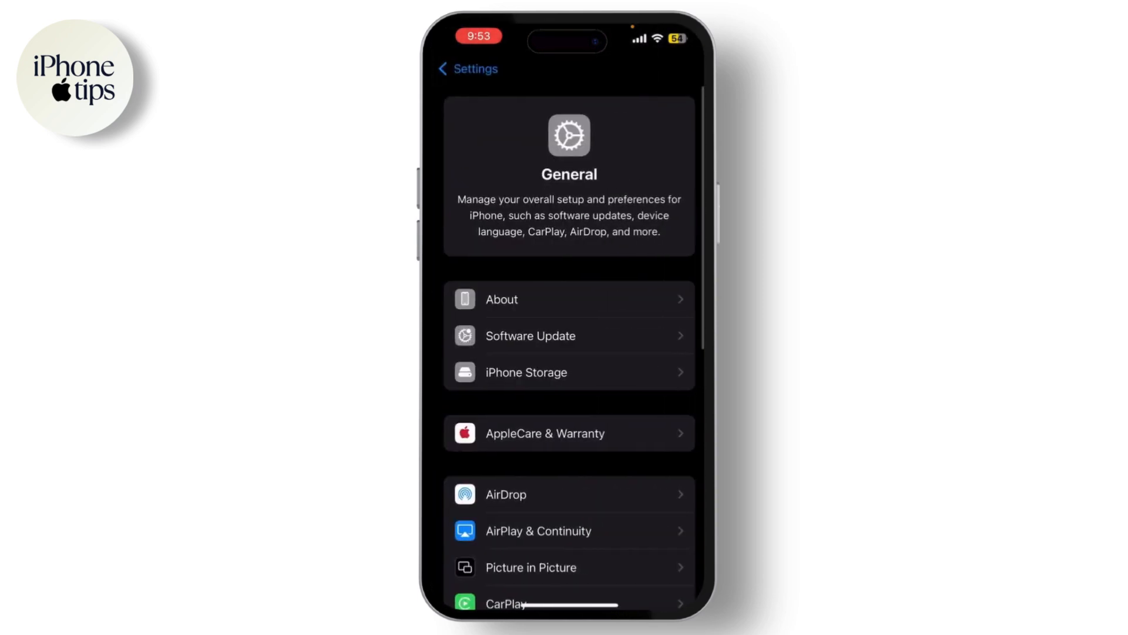